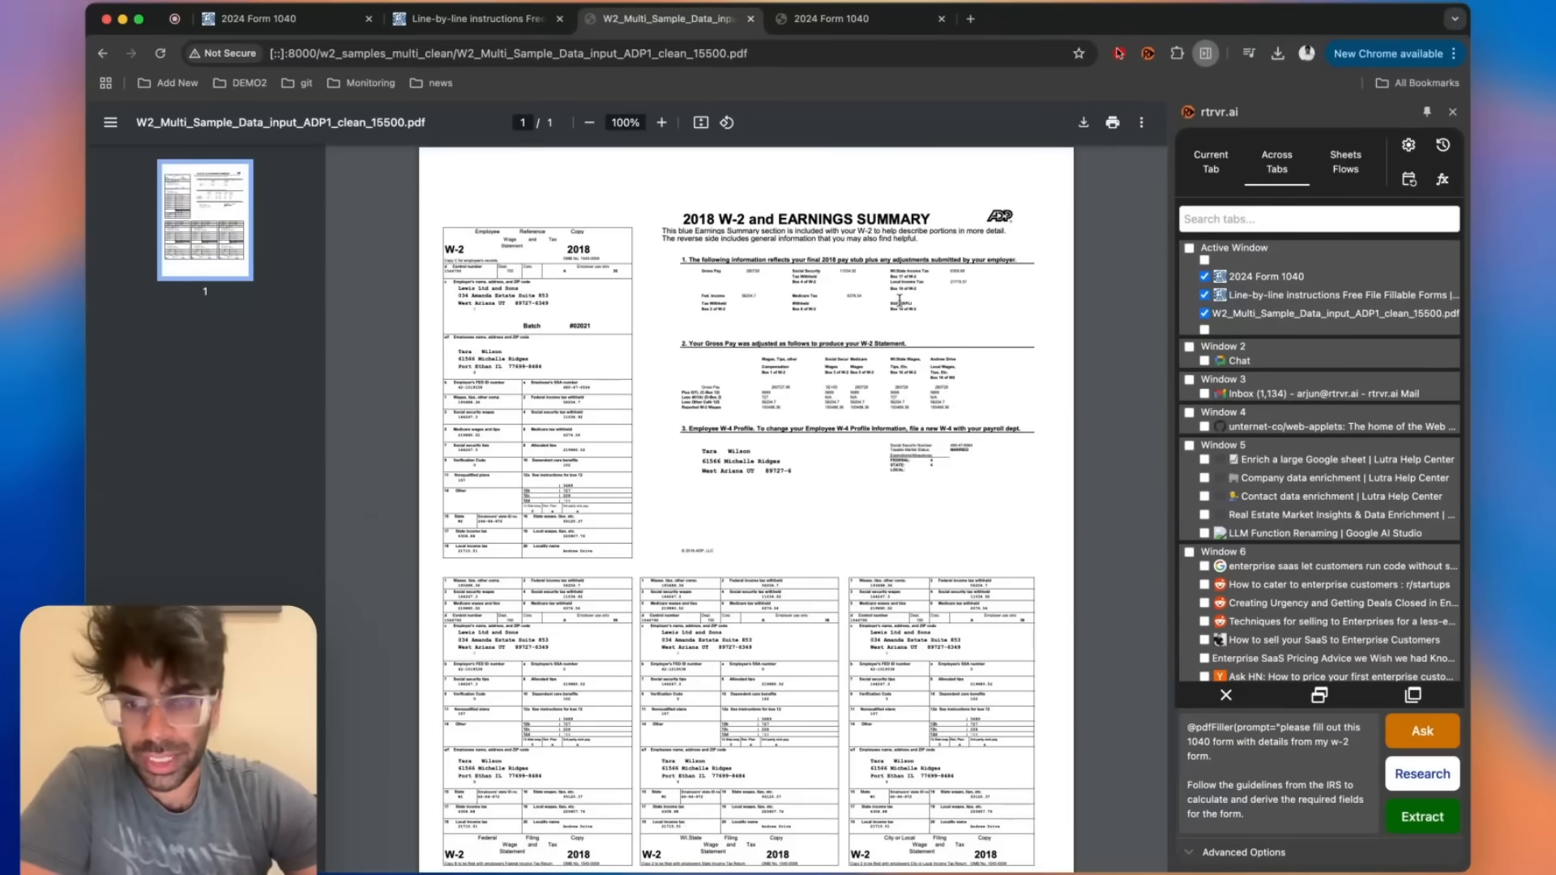
- Show the rtrvr.ai pricing page with Basic, Pro and Enterprise monthly plans beside the panel
{"action": "left_click", "coordinate": [258, 18]}
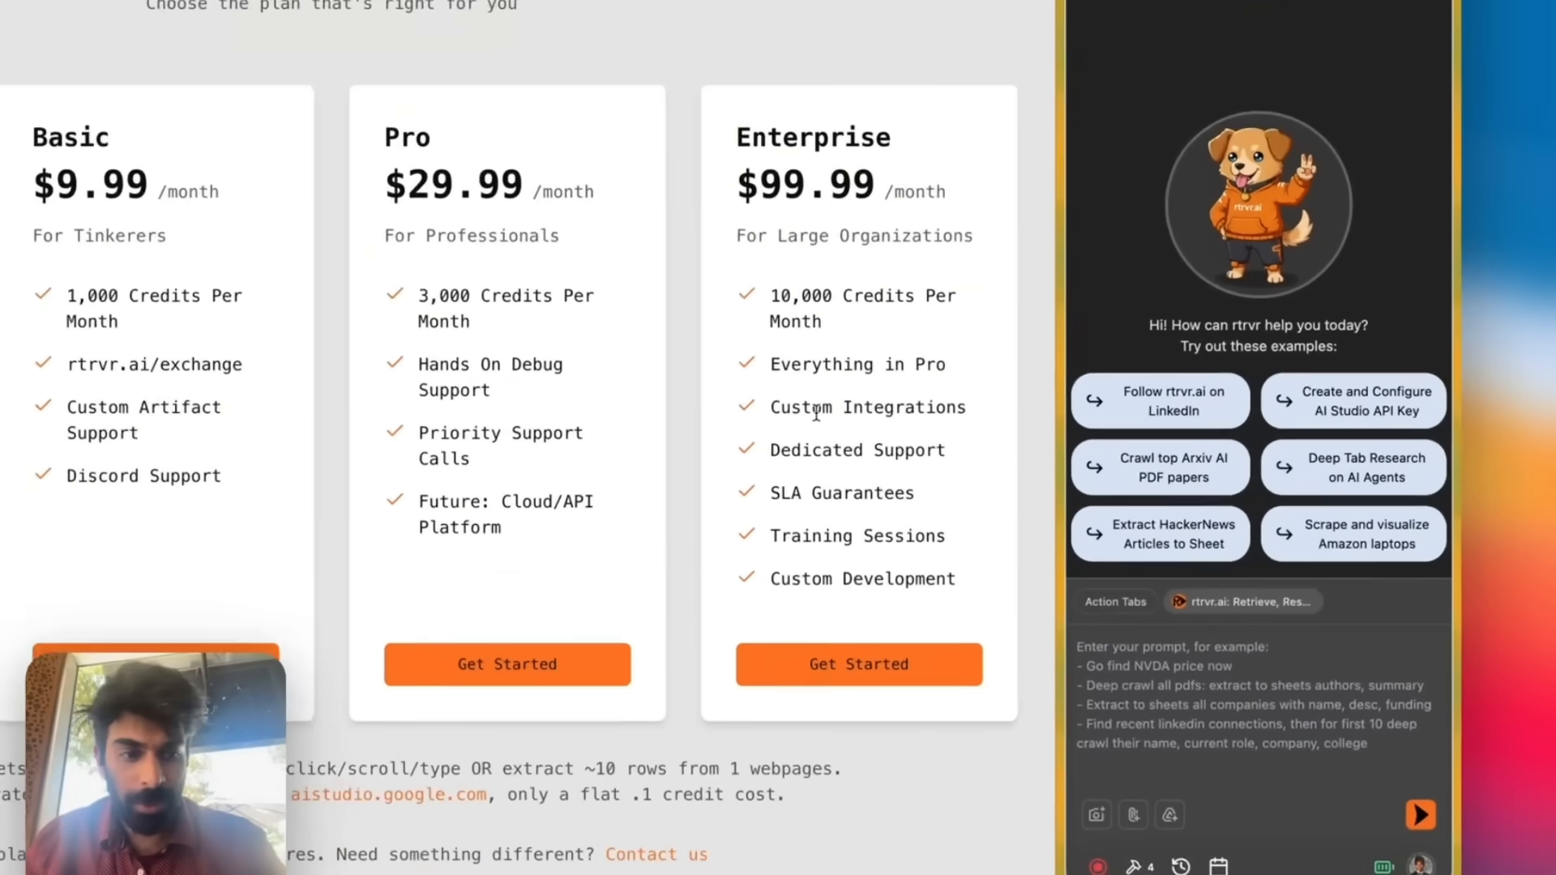
- Send the prompt 'scrape the pricing' to the rtrvr.ai agent
{"action": "type", "text": "scrape the pricing"}
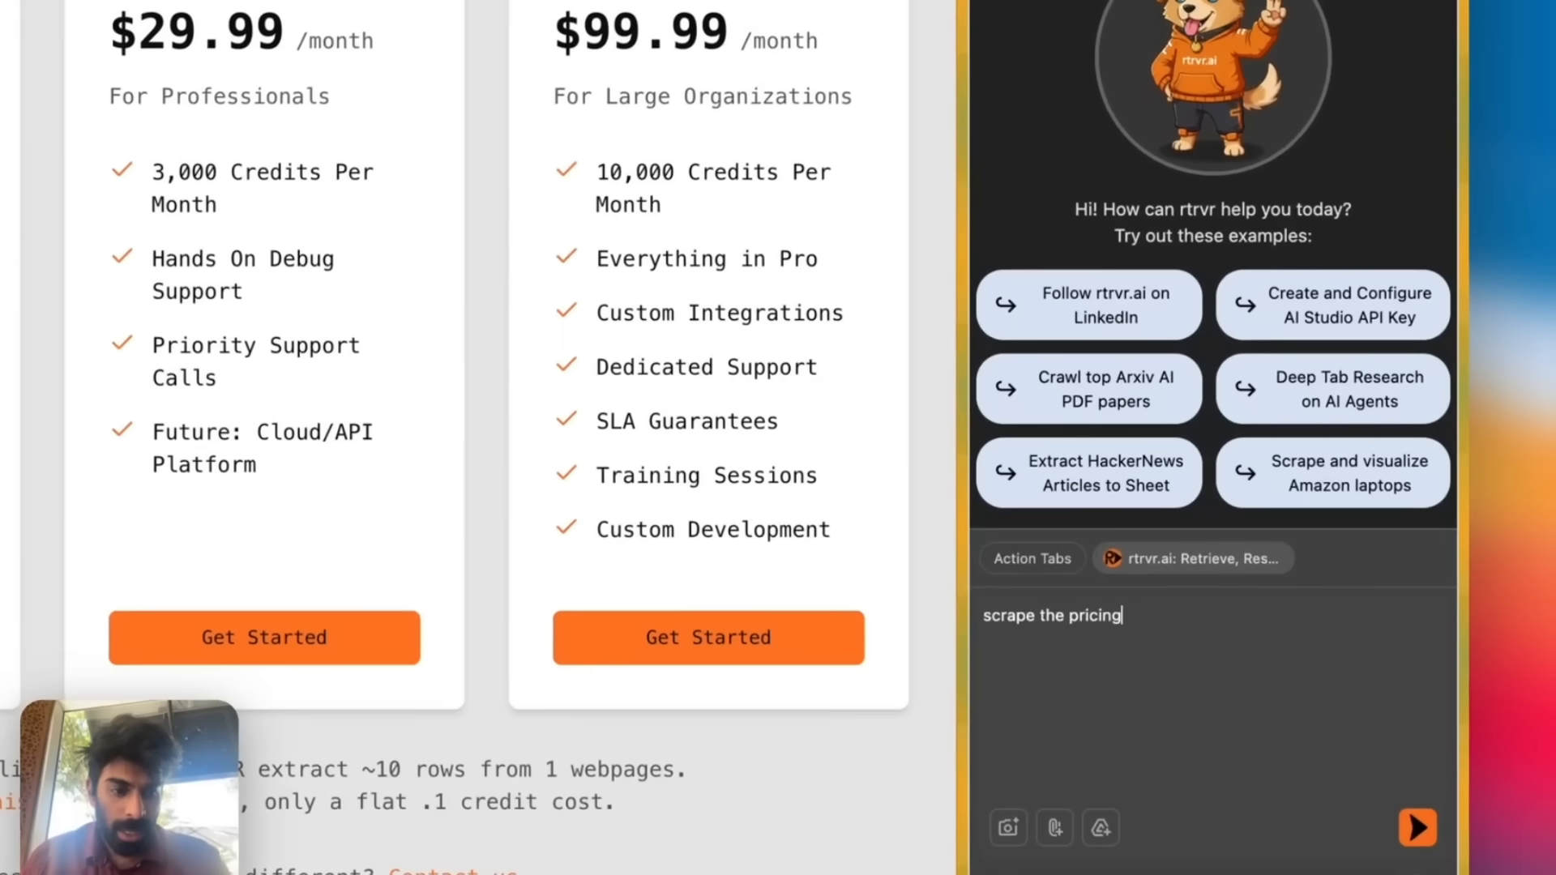
{"action": "left_click", "coordinate": [1416, 828]}
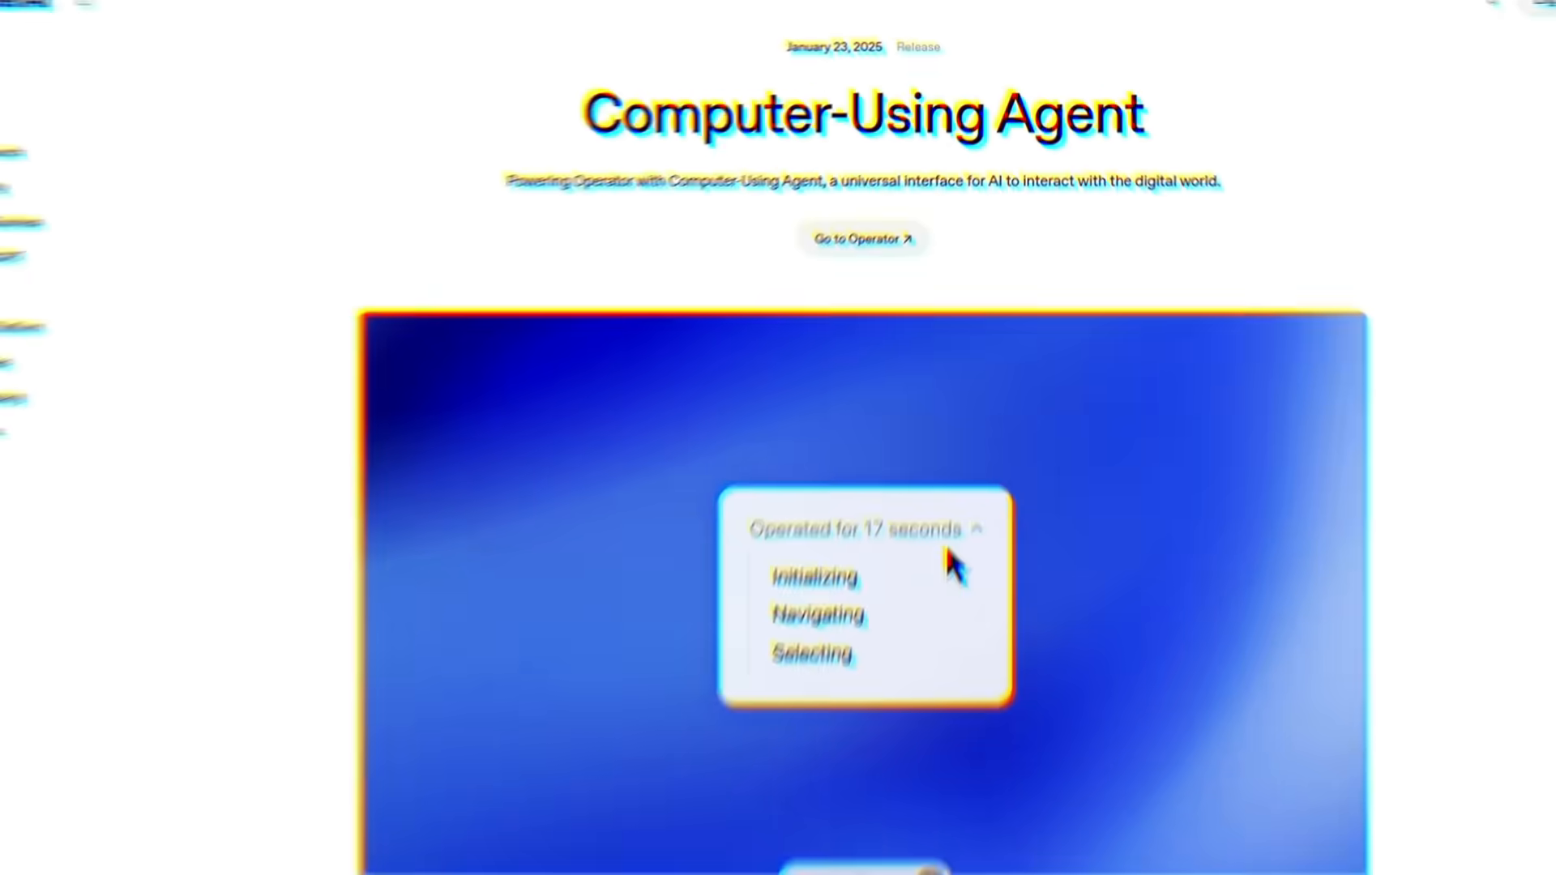
{"action": "scroll", "scroll_direction": "down", "scroll_amount": 3}
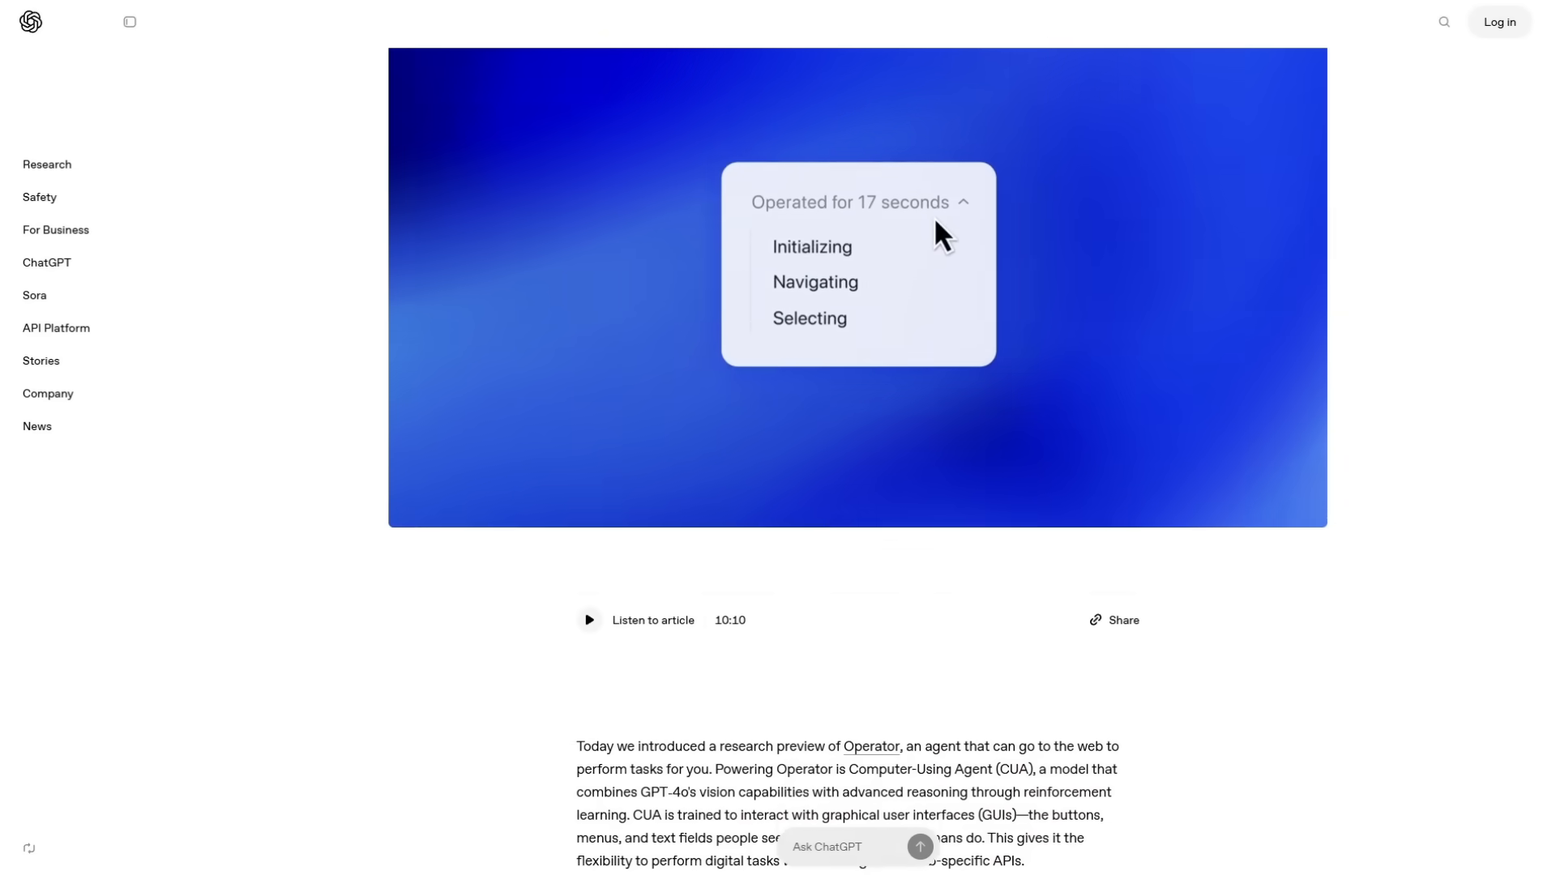
{"action": "scroll", "scroll_direction": "down", "scroll_amount": 3}
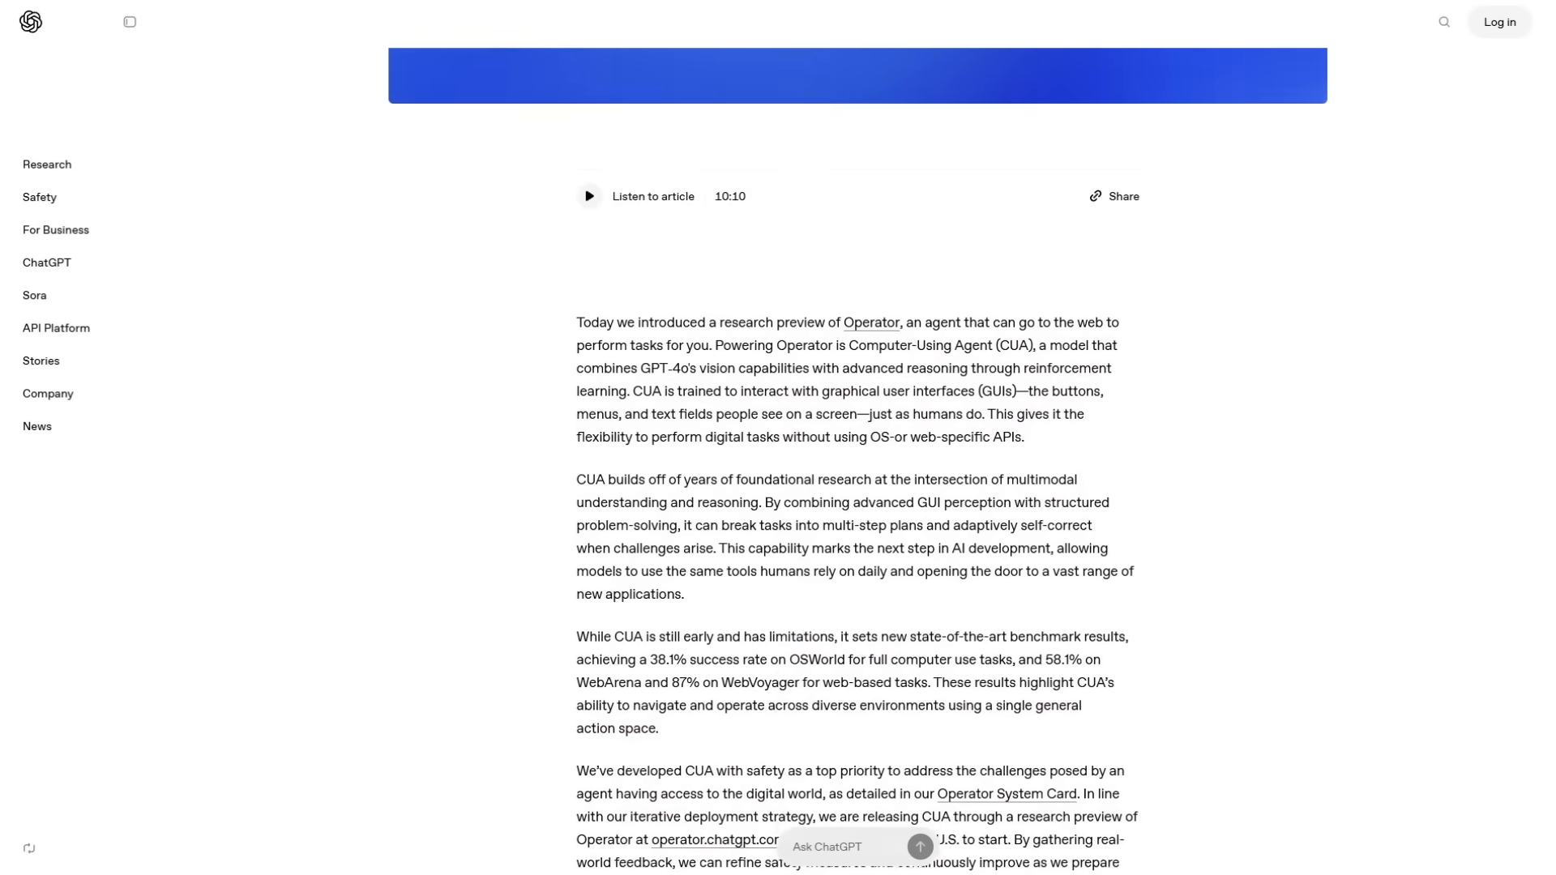
{"action": "scroll", "scroll_direction": "down", "scroll_amount": 3}
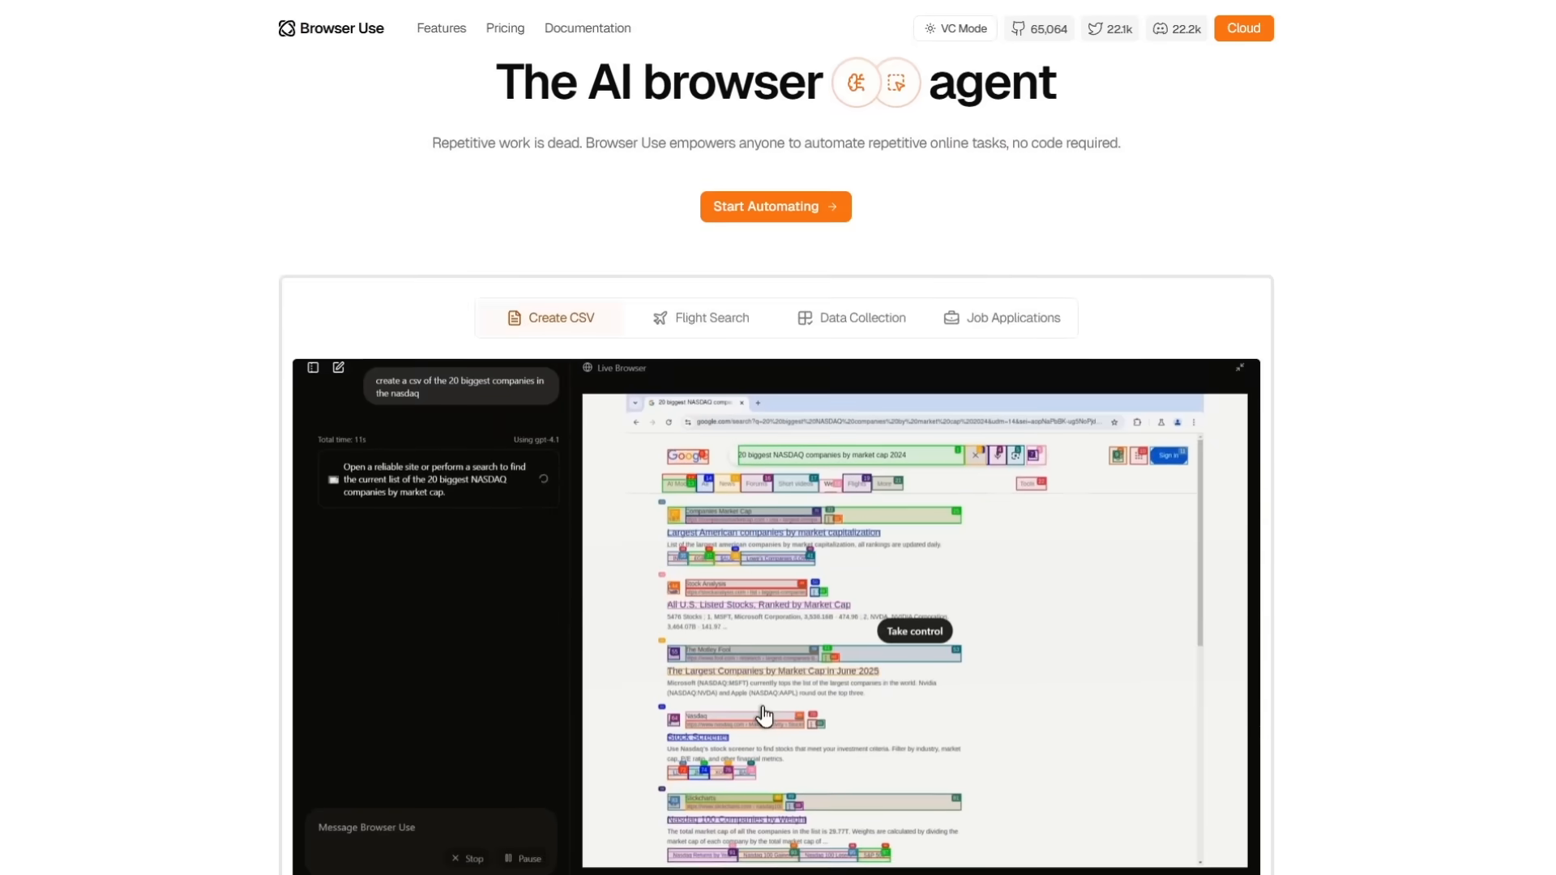
{"action": "scroll", "scroll_direction": "down", "scroll_amount": 3}
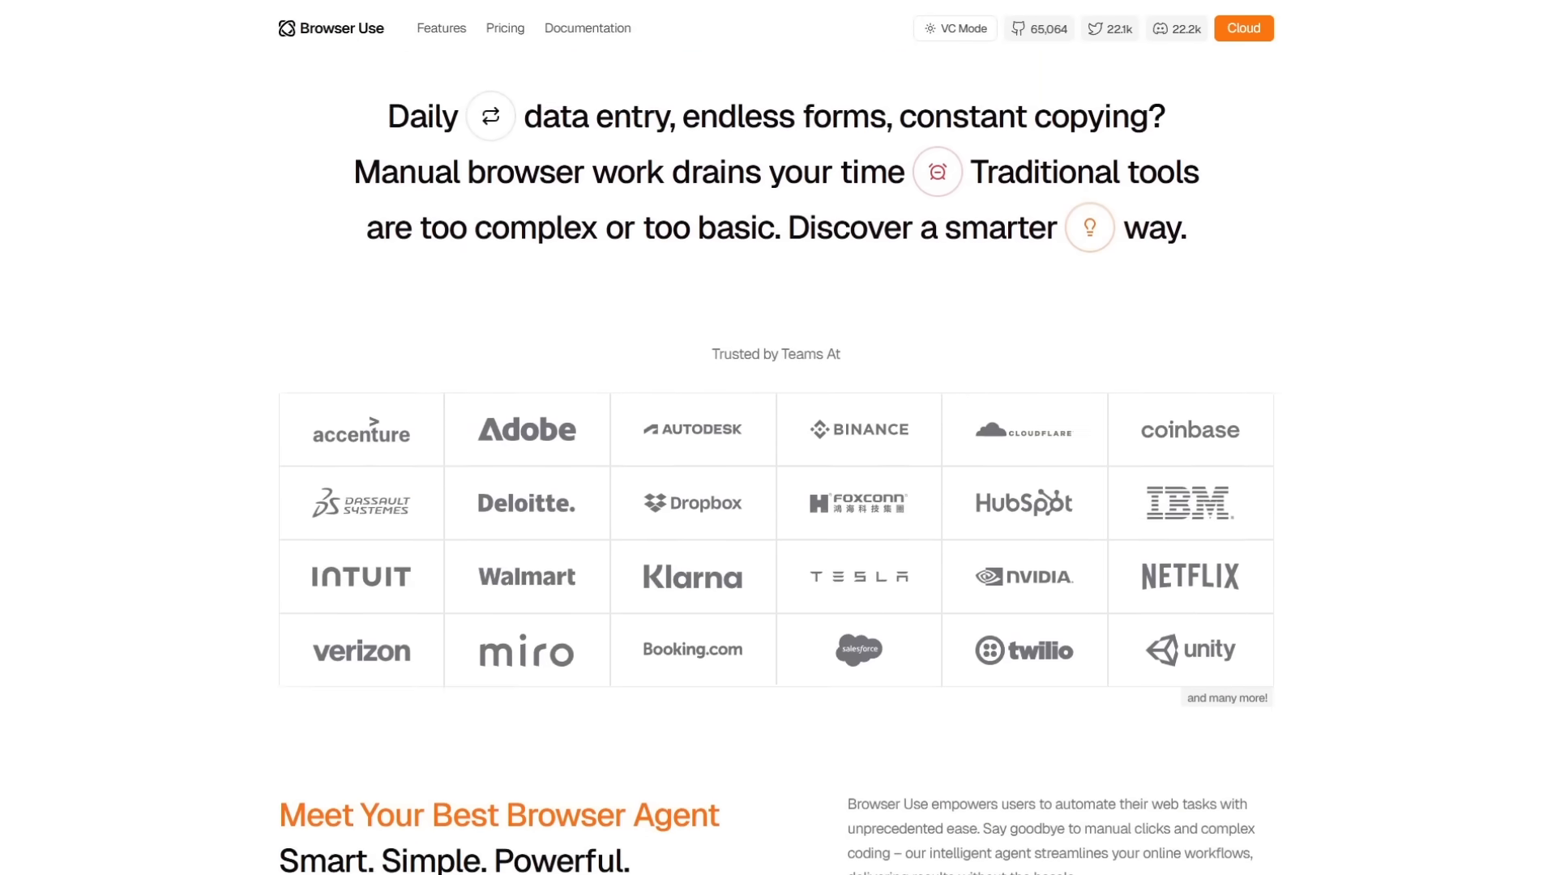
{"action": "scroll", "scroll_direction": "down", "scroll_amount": 3}
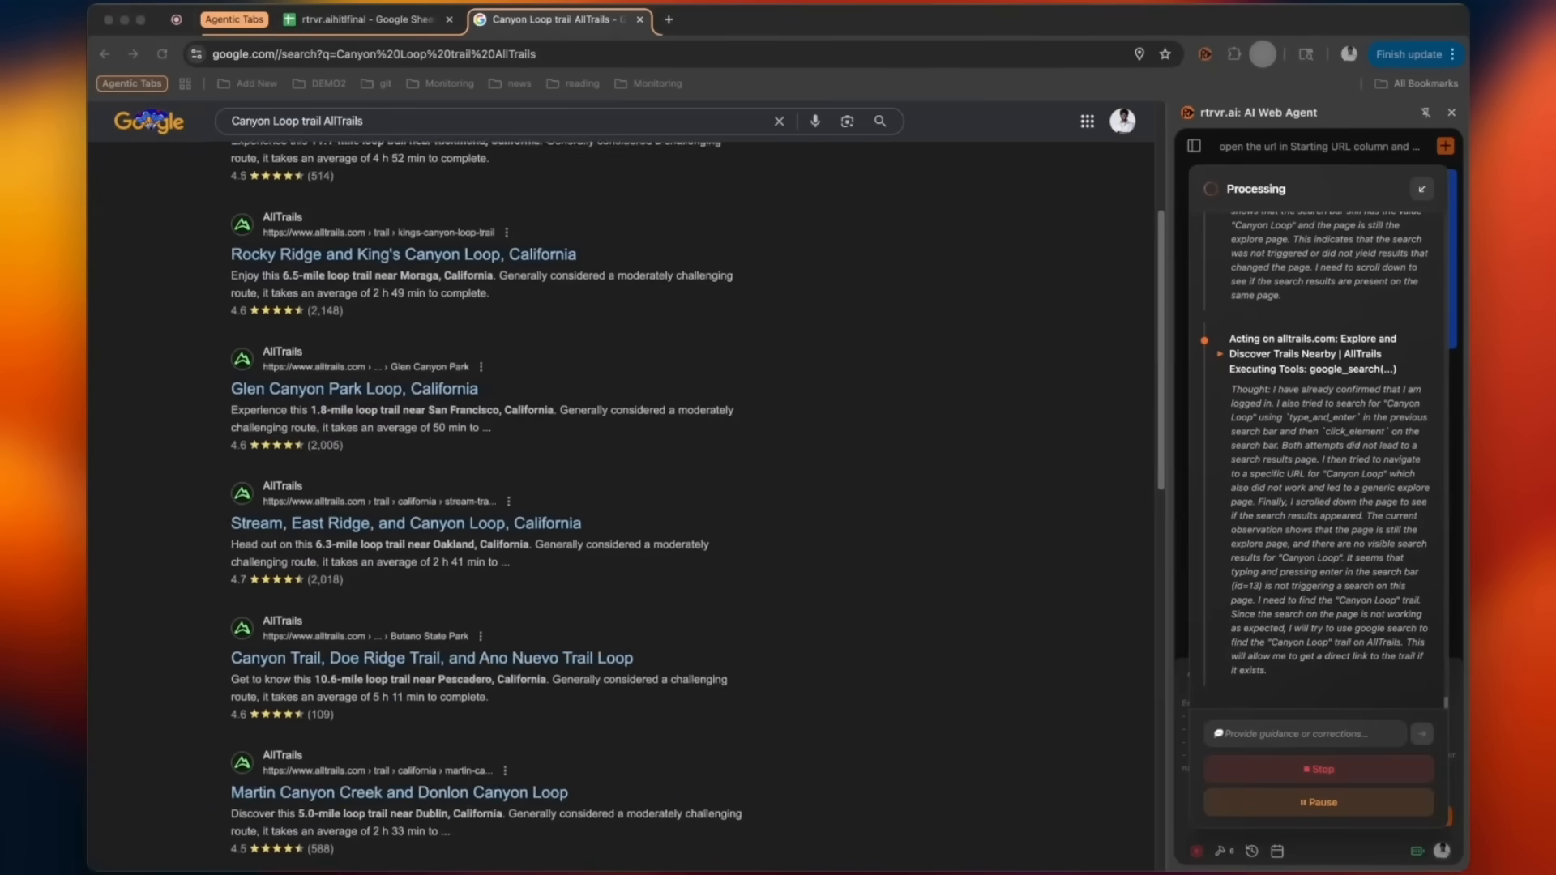
- Scroll the settings to Agent Config: Gemini Flash, 12 parallel tabs, 1000 ms page load delay
{"action": "scroll", "scroll_direction": "down", "scroll_amount": 3}
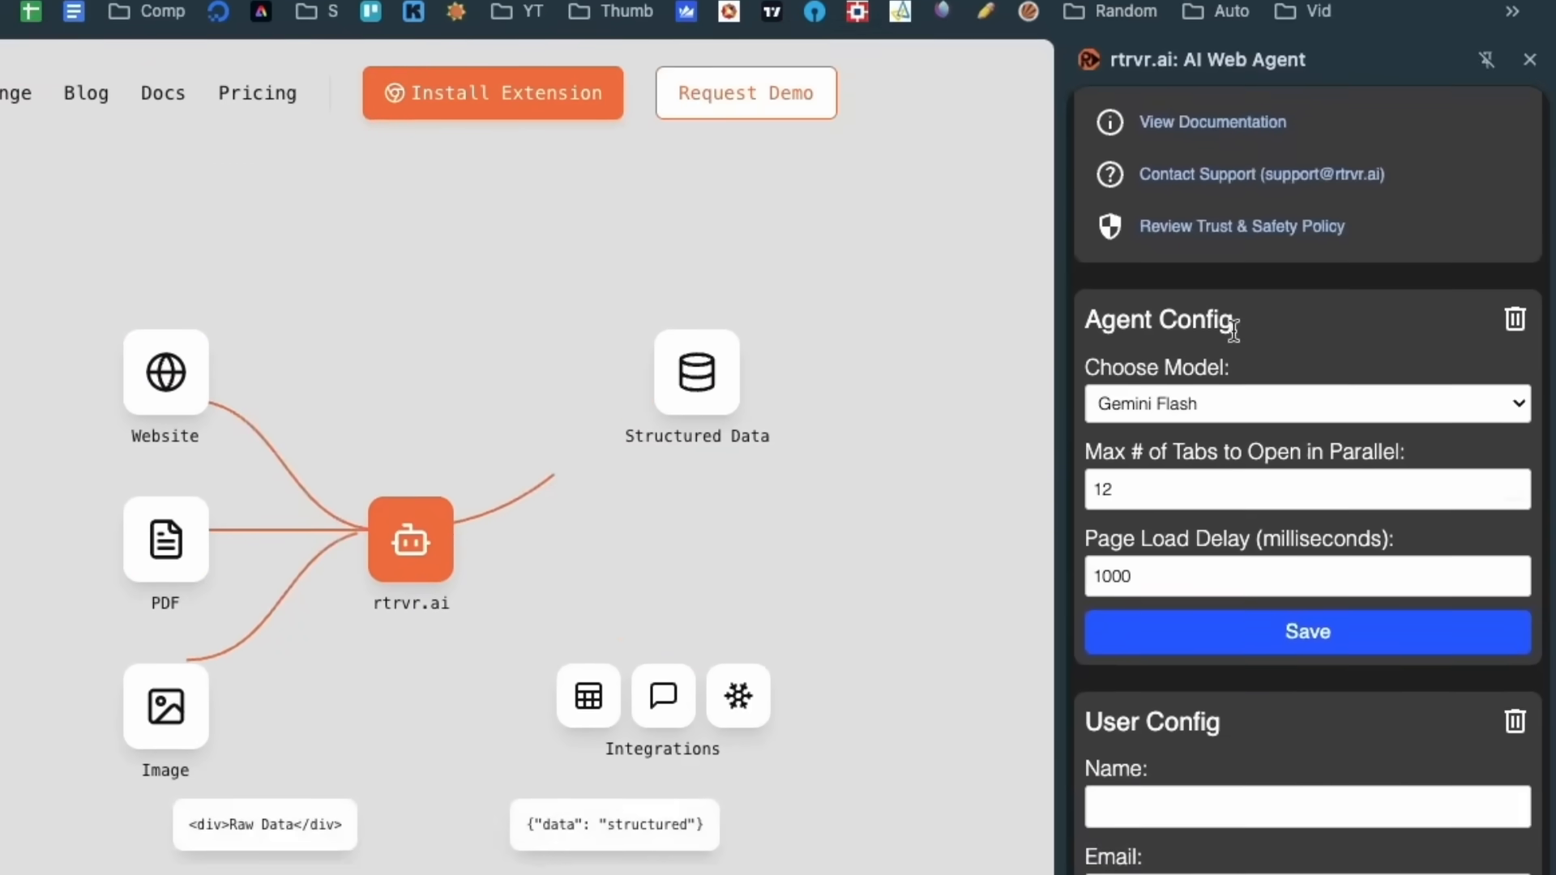
{"action": "scroll", "scroll_direction": "down", "scroll_amount": 3}
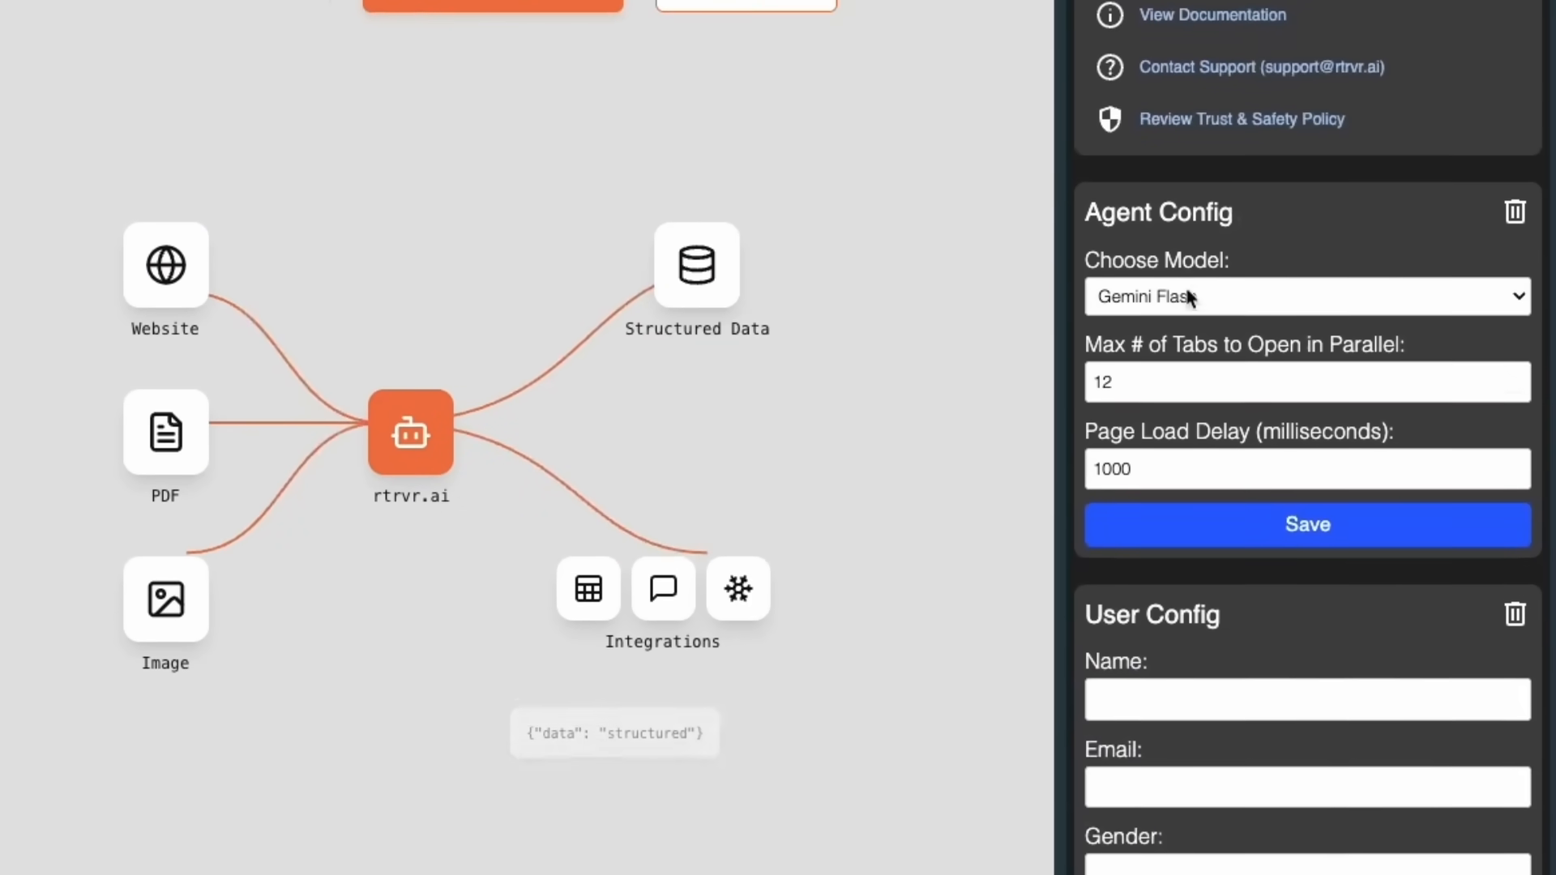
{"action": "scroll", "scroll_direction": "down", "scroll_amount": 3}
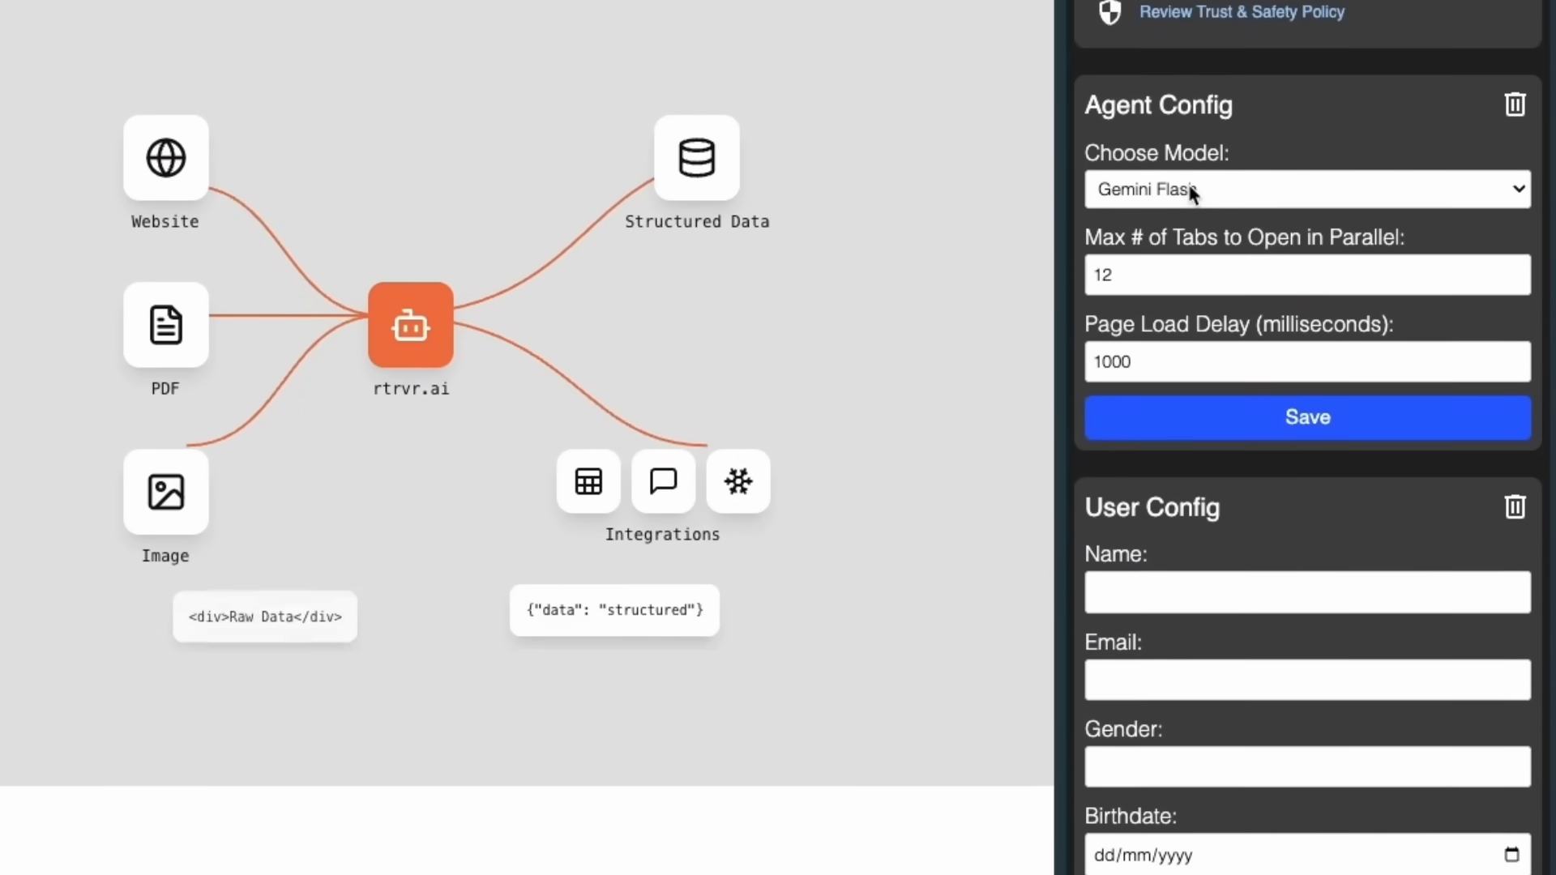
{"action": "left_click", "coordinate": [1306, 190]}
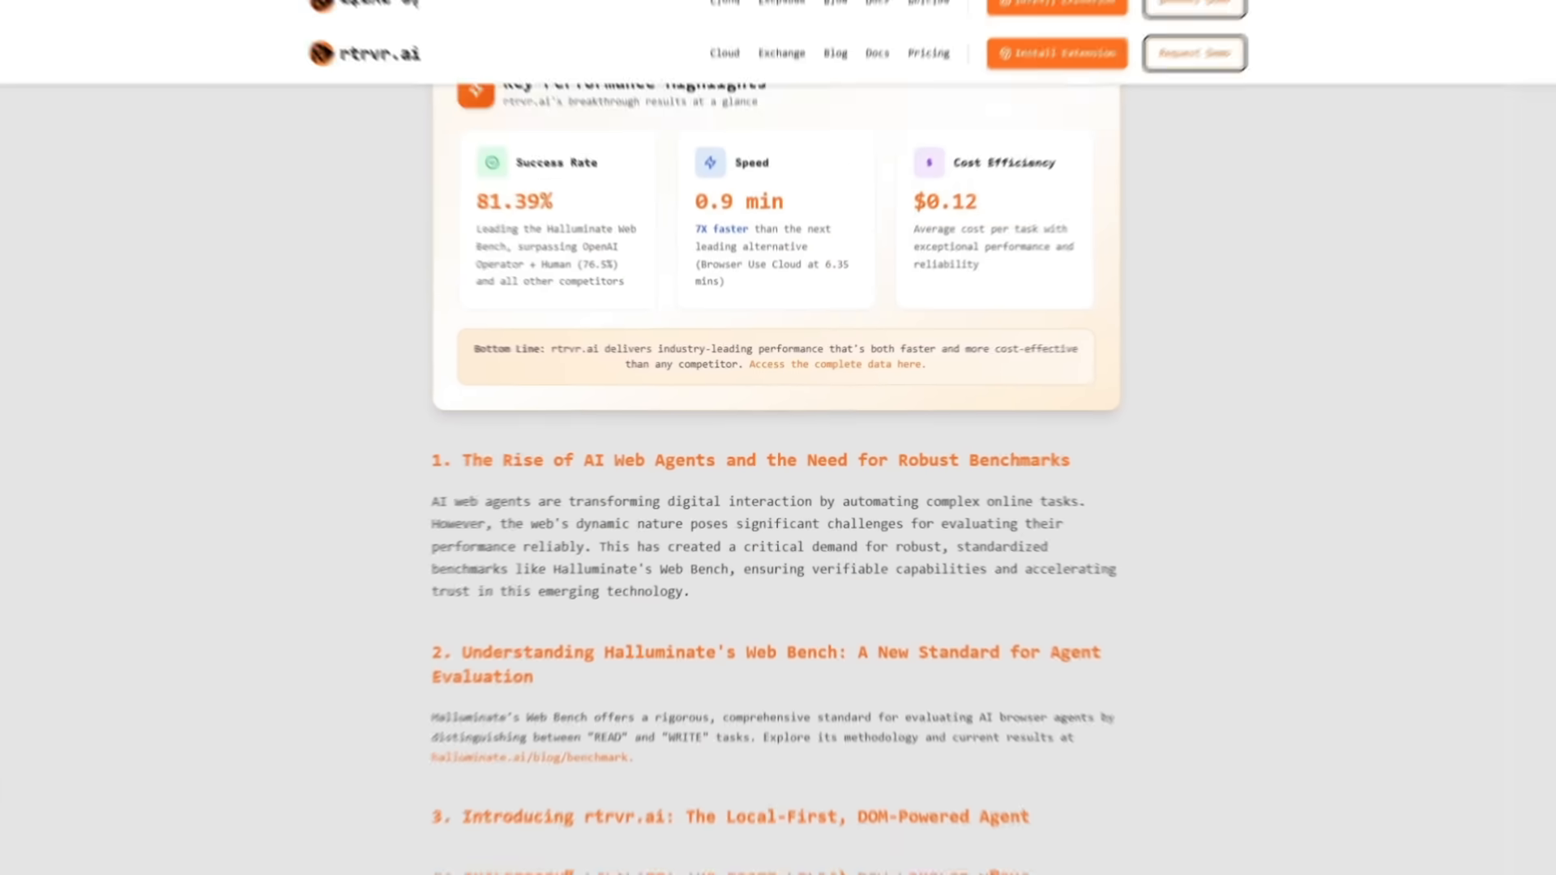
{"action": "scroll", "scroll_direction": "down", "scroll_amount": 3}
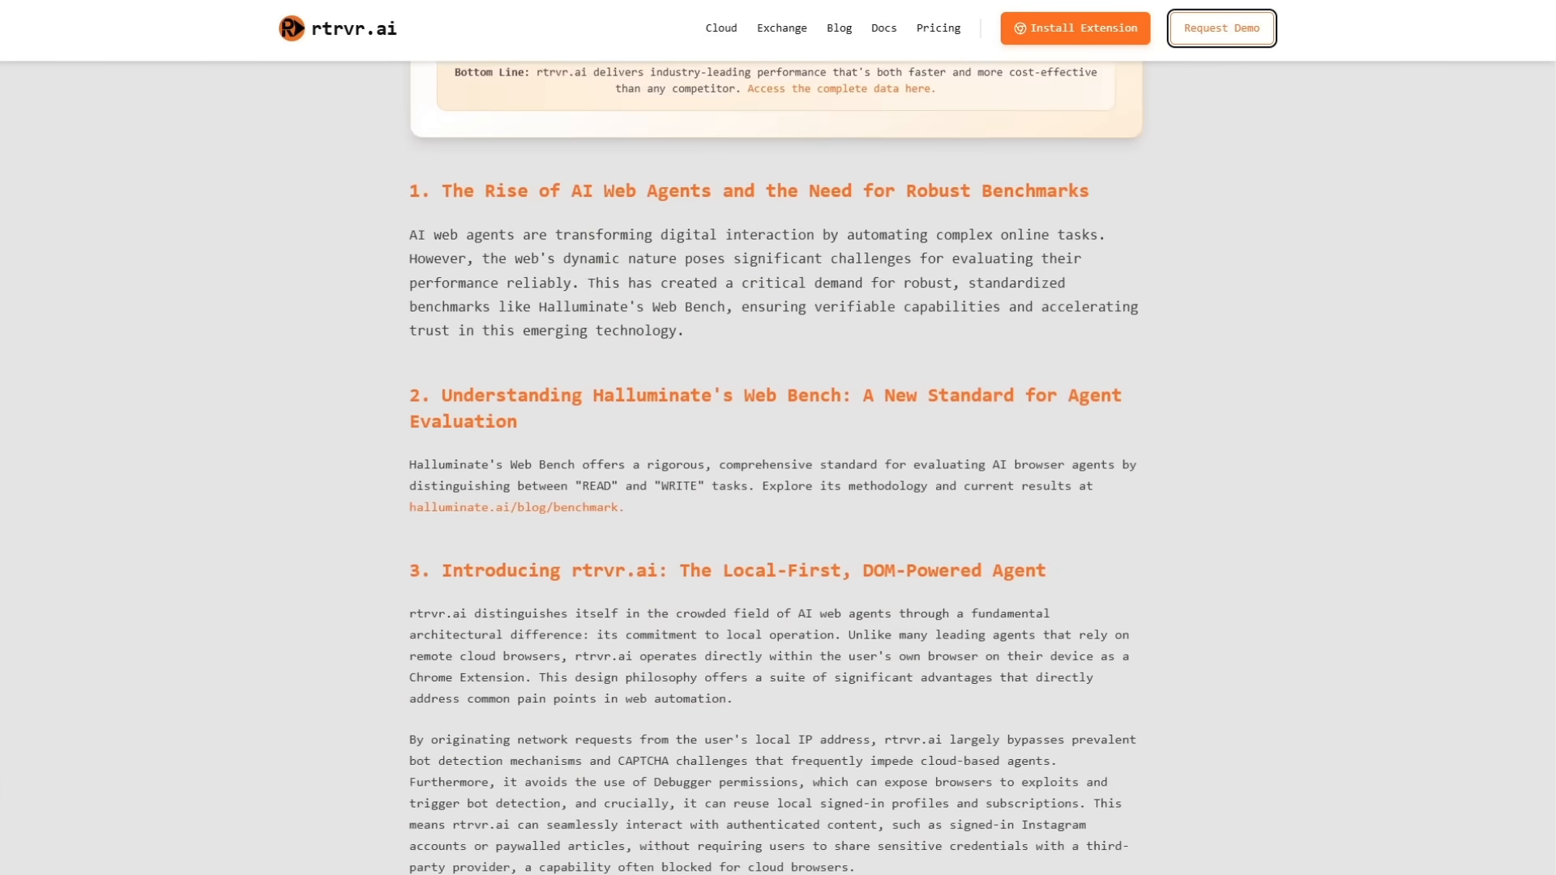
{"action": "scroll", "scroll_direction": "down", "scroll_amount": 3}
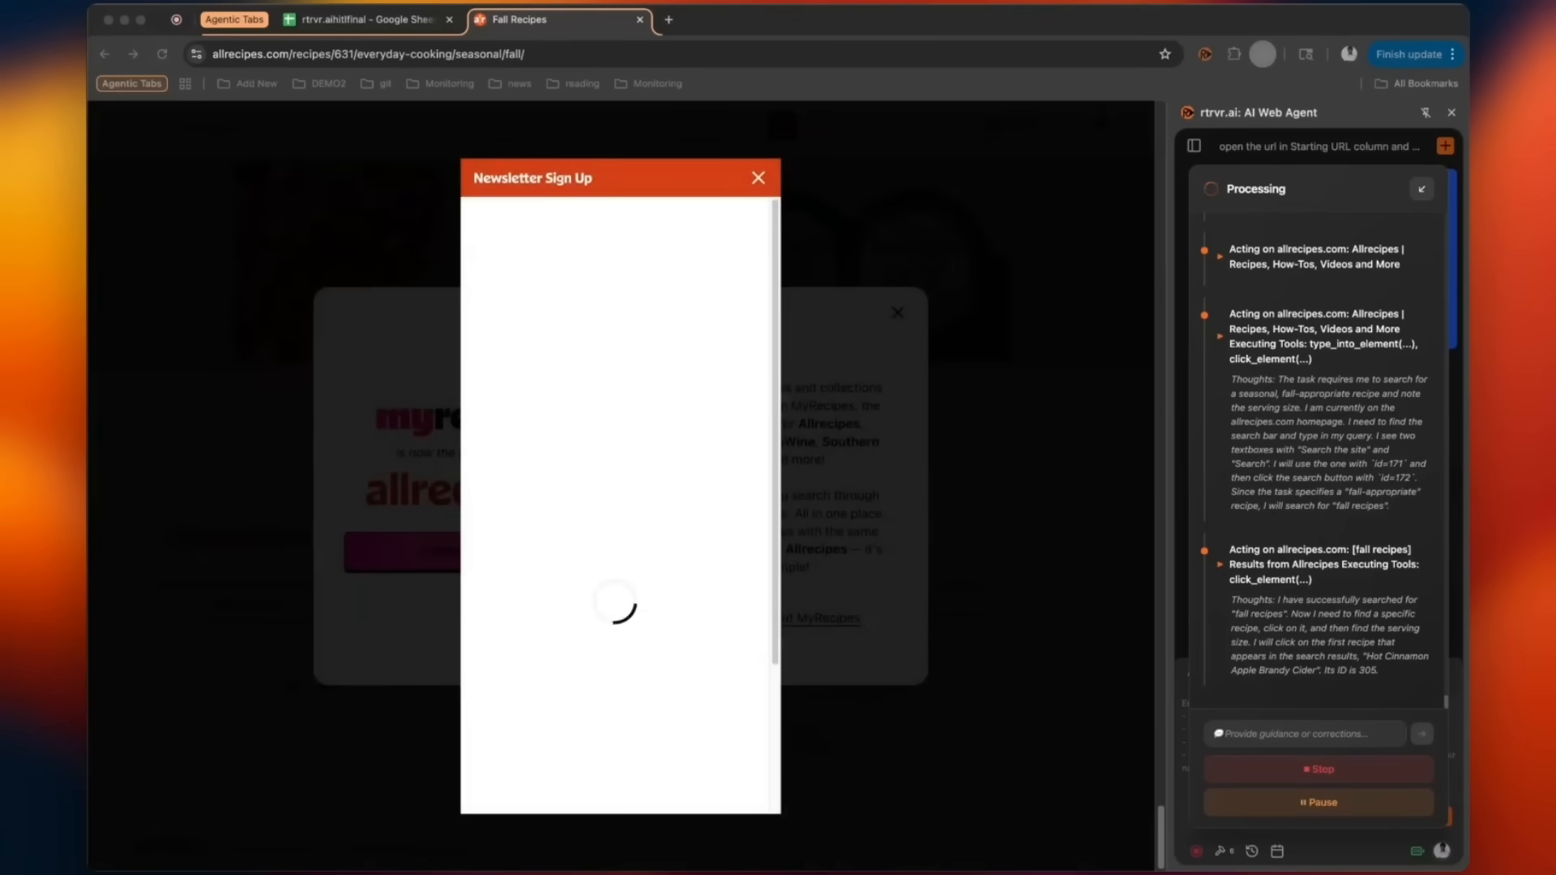
- Scroll the LinkedIn job posting while the agent processes the explore-and-apply prompt
{"action": "scroll", "scroll_direction": "down", "scroll_amount": 3}
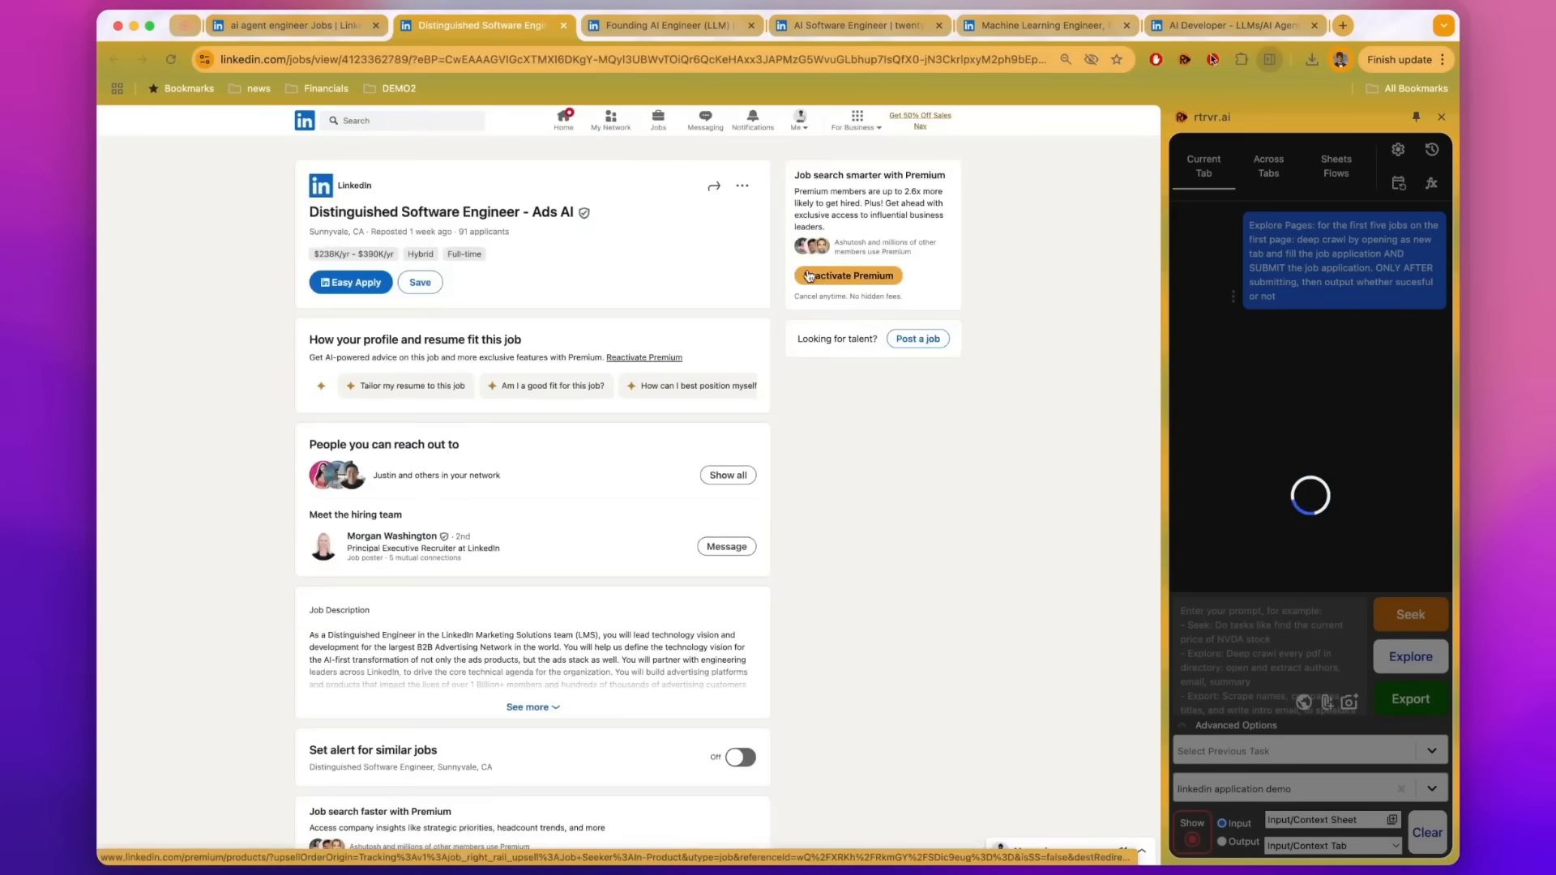
{"action": "left_click", "coordinate": [350, 282]}
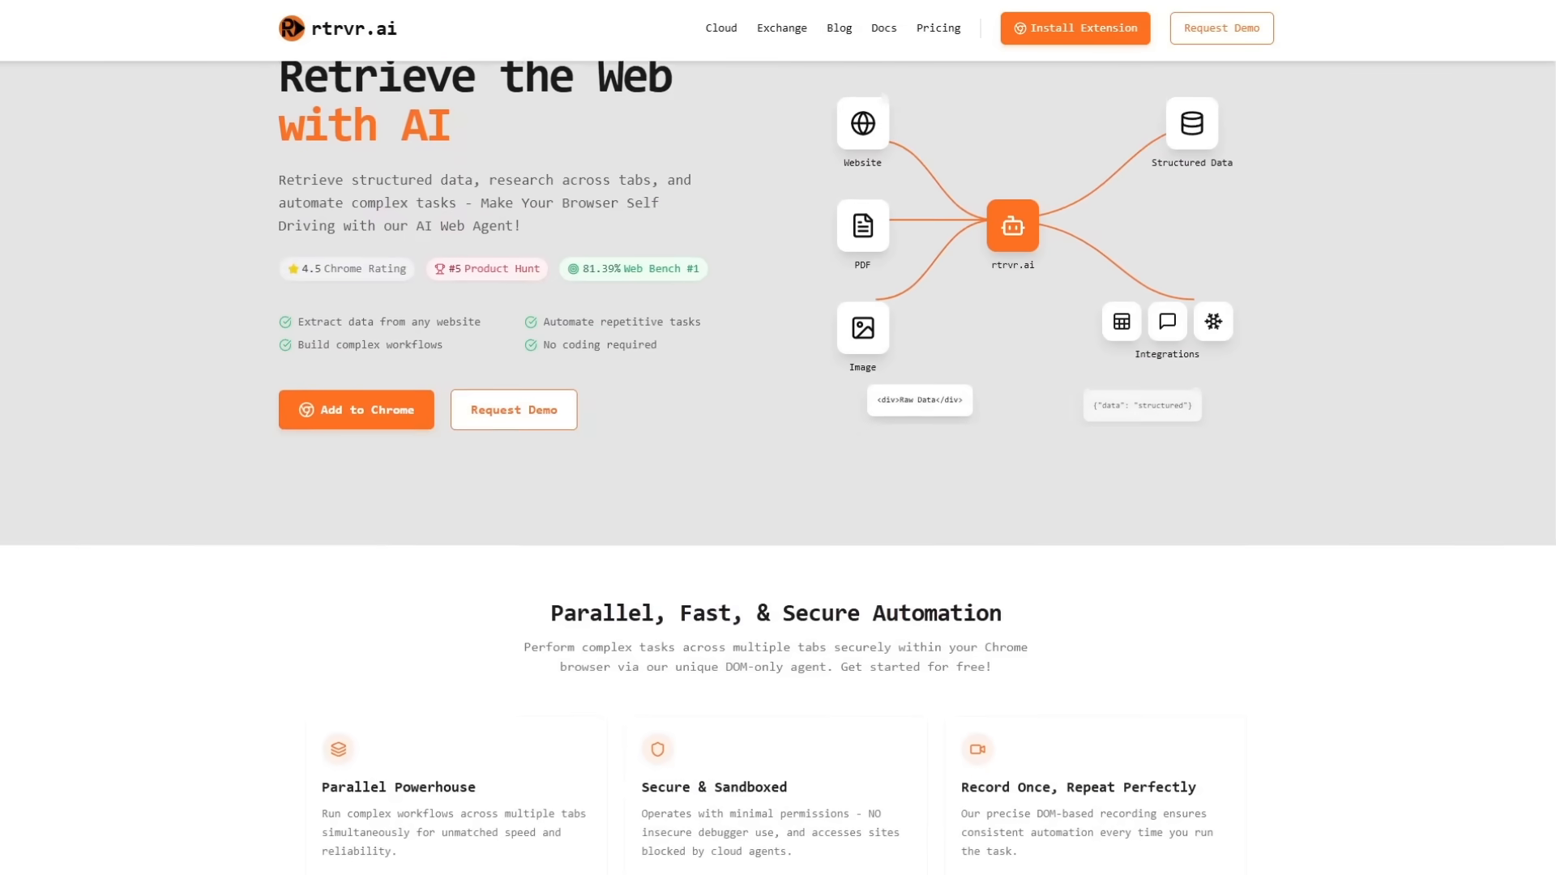
{"action": "scroll", "scroll_direction": "down", "scroll_amount": 3}
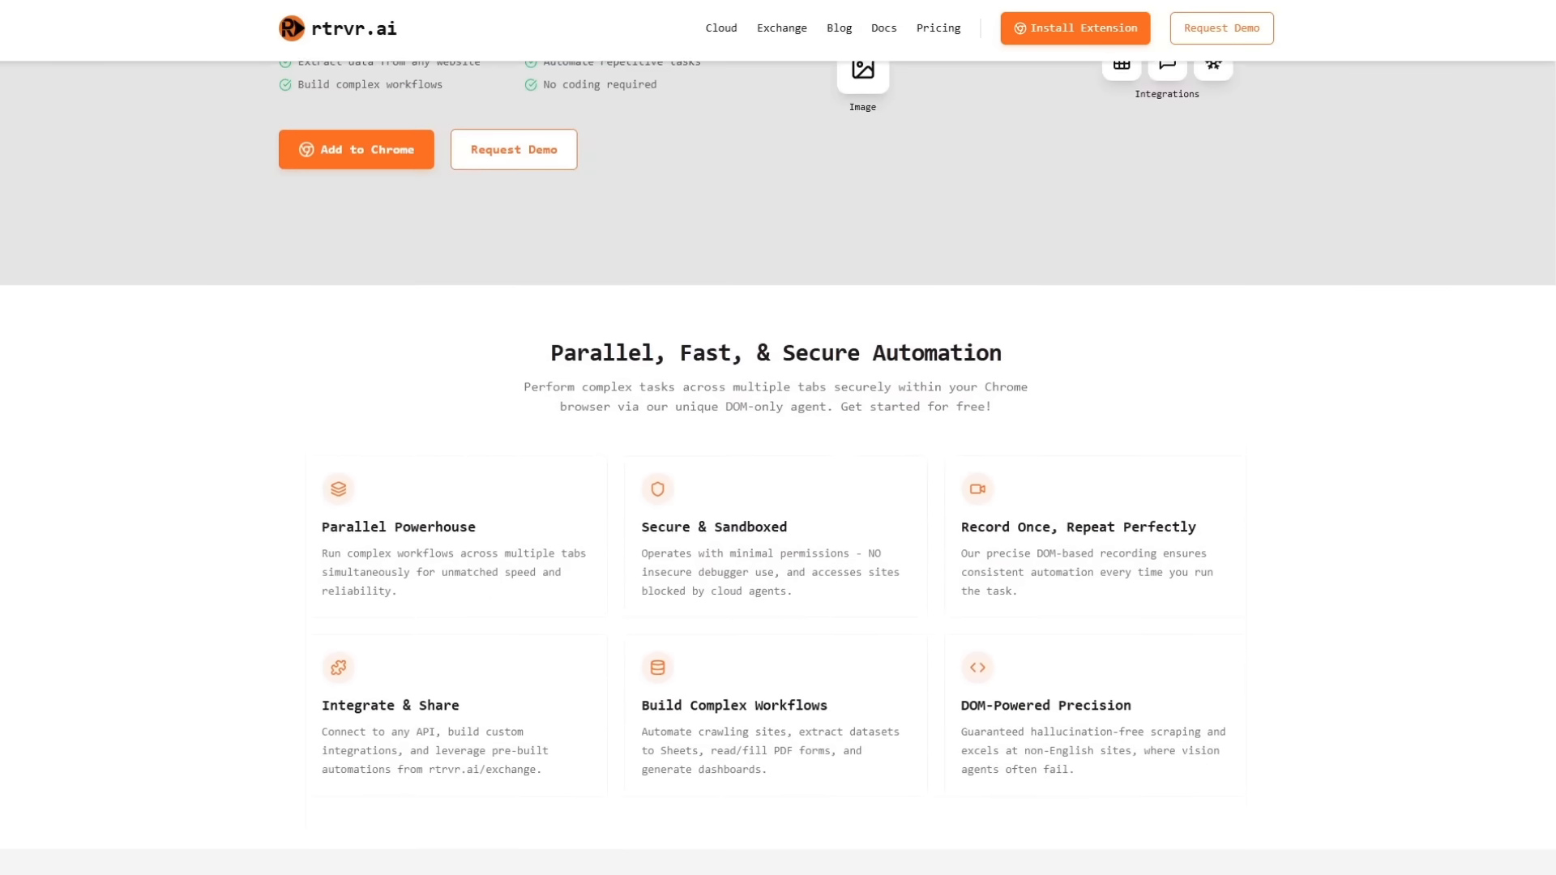
{"action": "scroll", "scroll_direction": "down", "scroll_amount": 3}
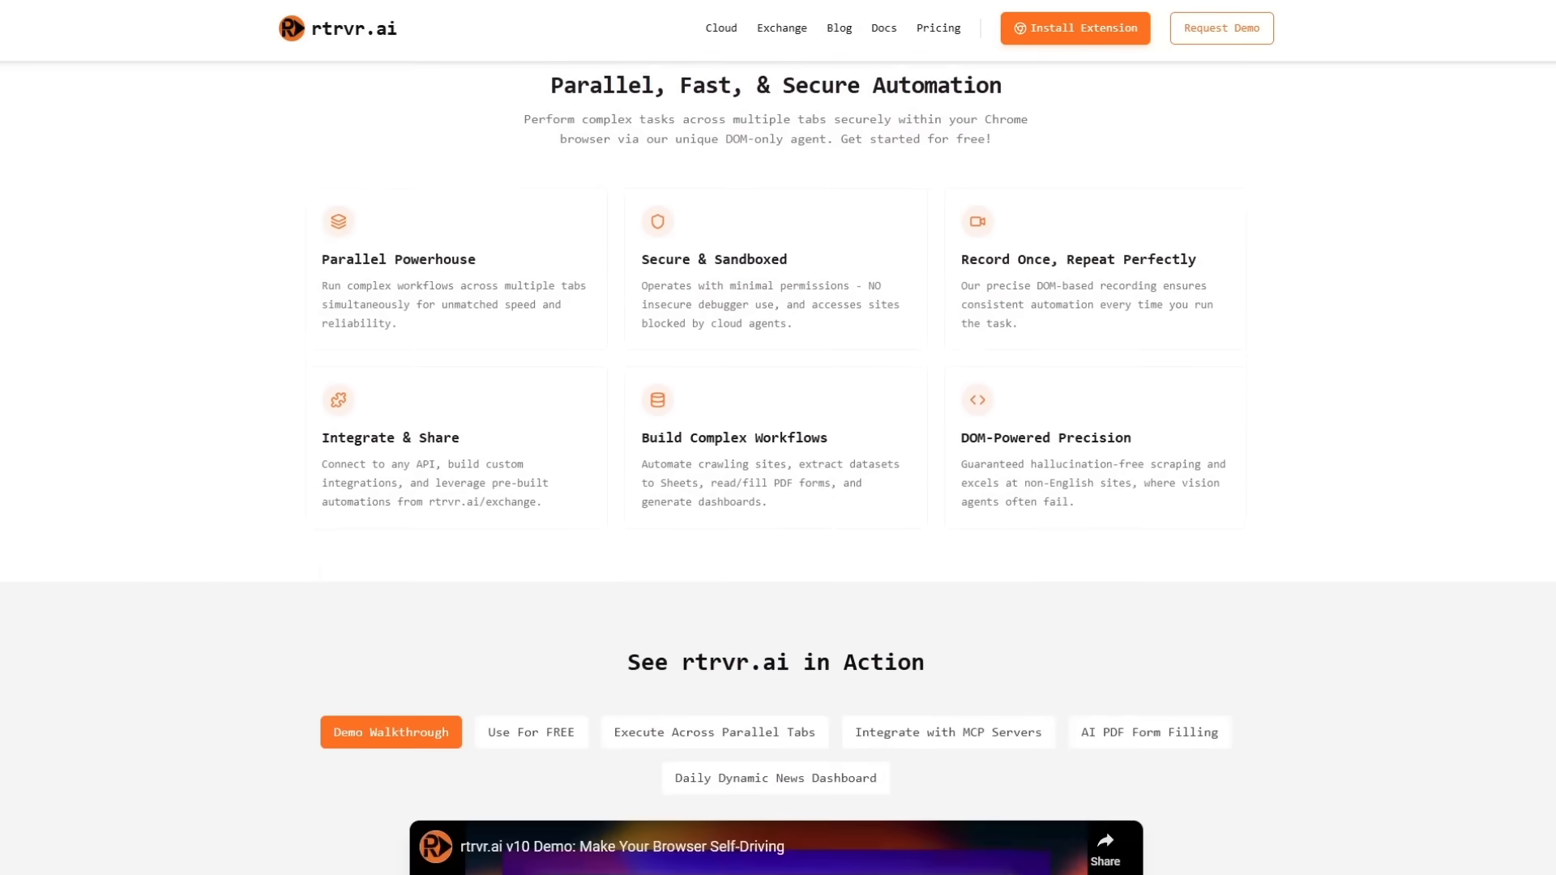